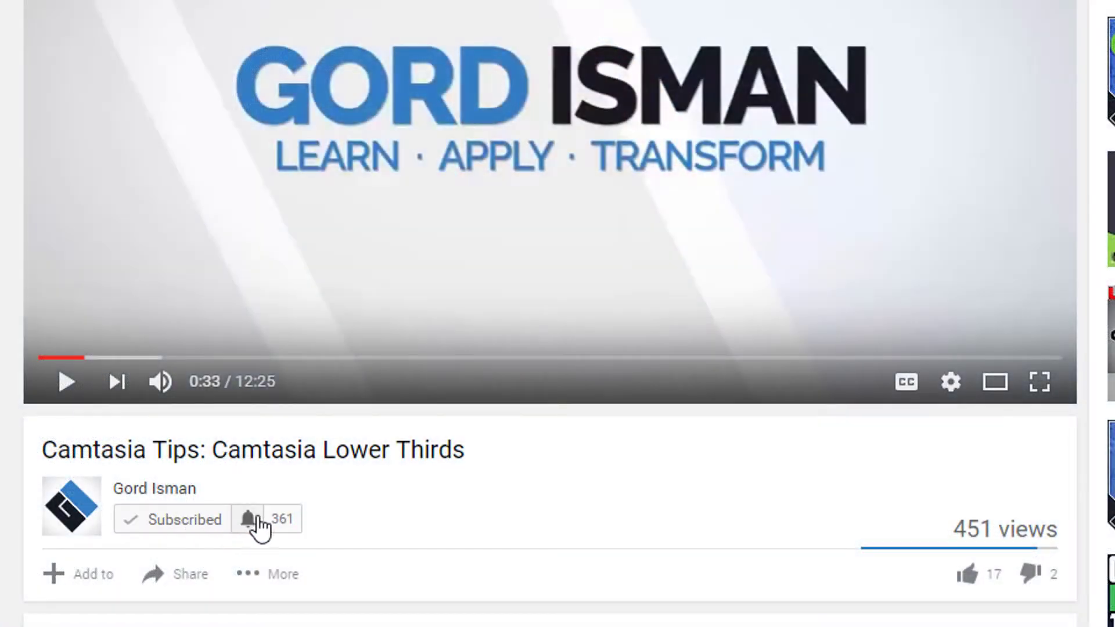
Move the playhead to about 0:54–1:03, preview the Track 2 transitions, then stop playback.
{"action": "left_click", "coordinate": [248, 519]}
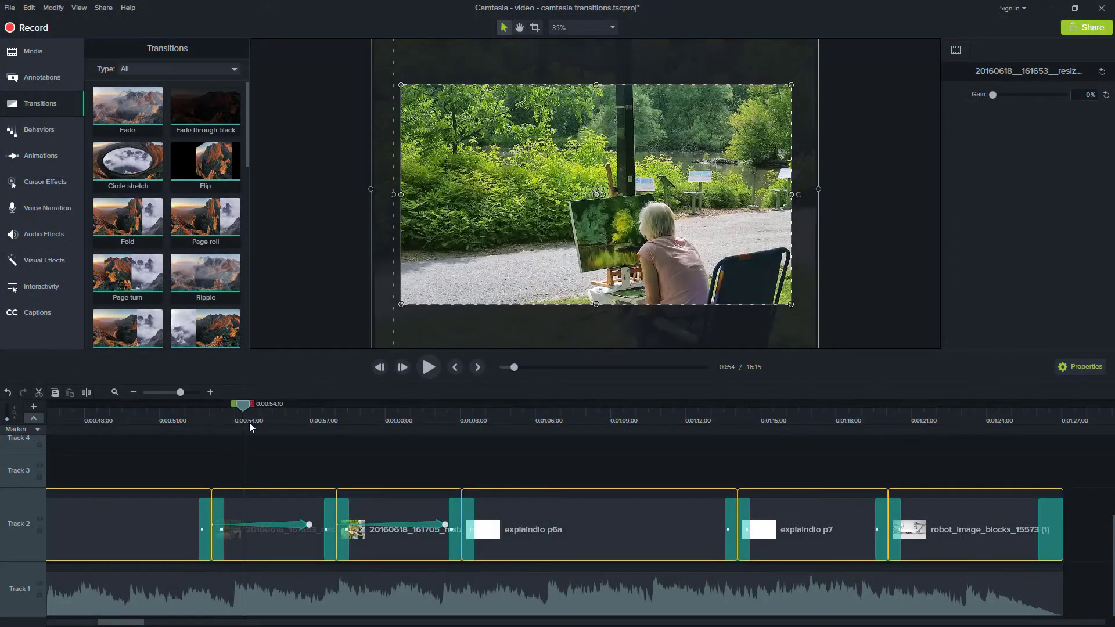
{"action": "left_click", "coordinate": [336, 404]}
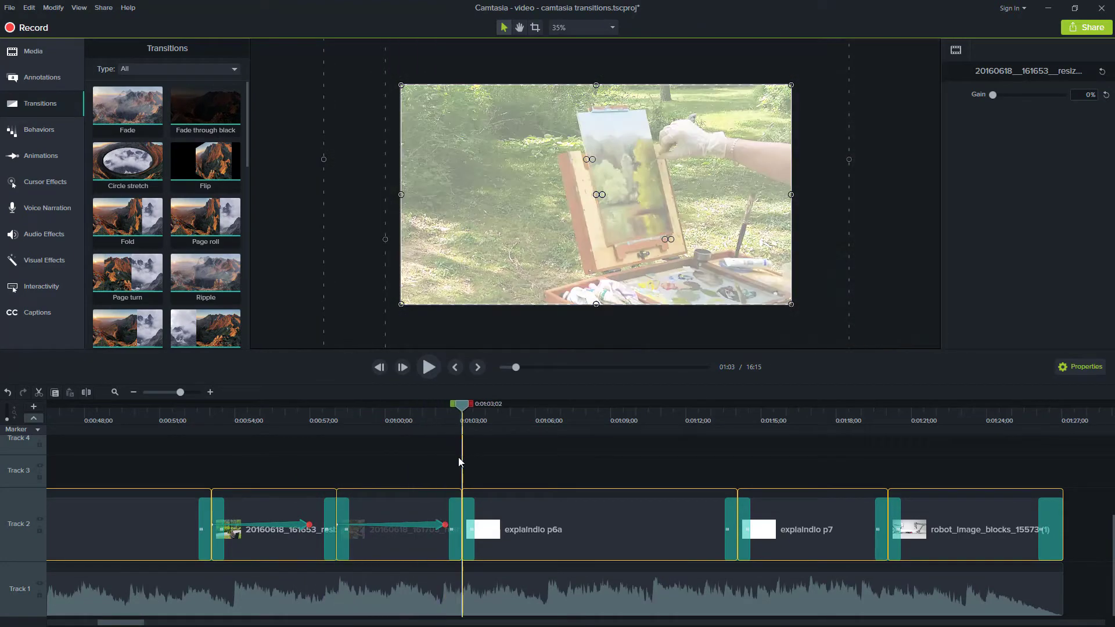
{"action": "left_click", "coordinate": [428, 367]}
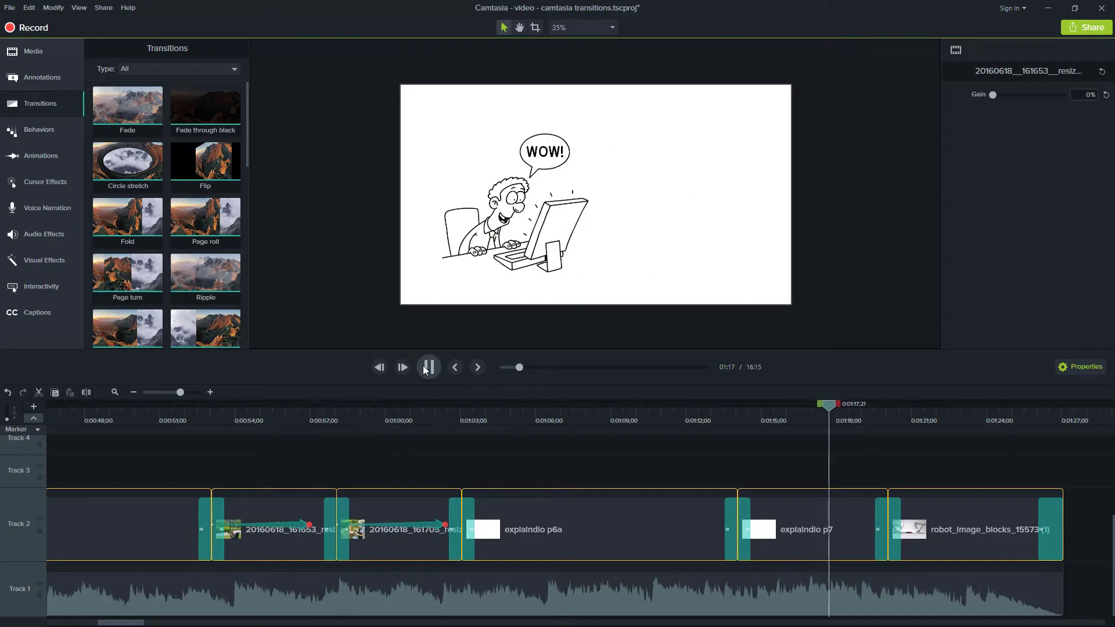
{"action": "left_click", "coordinate": [428, 367]}
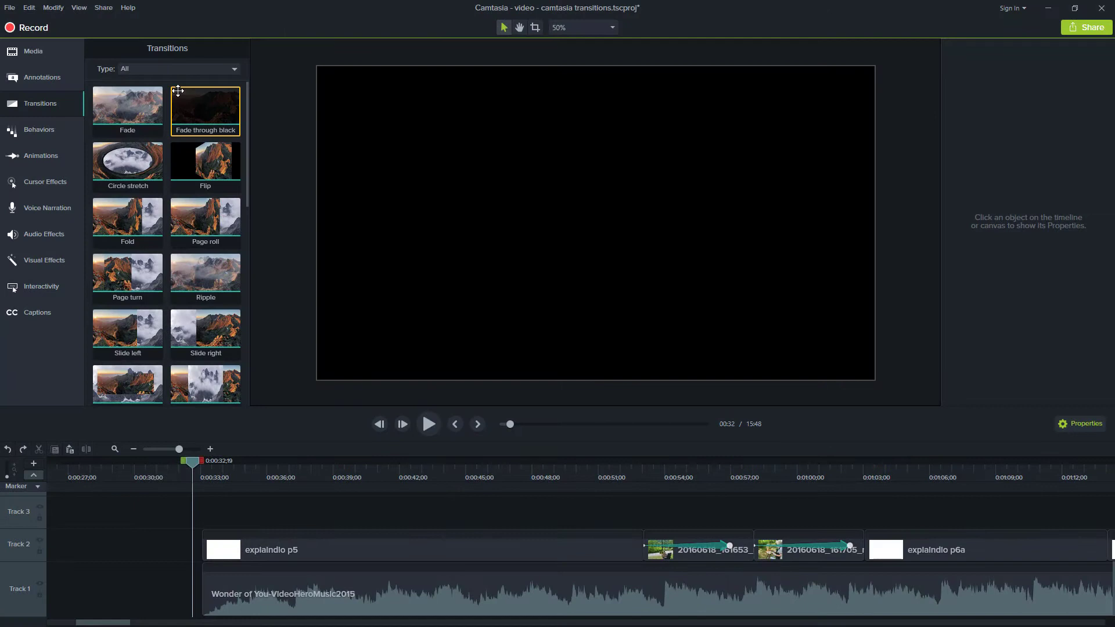
{"action": "left_click", "coordinate": [178, 69]}
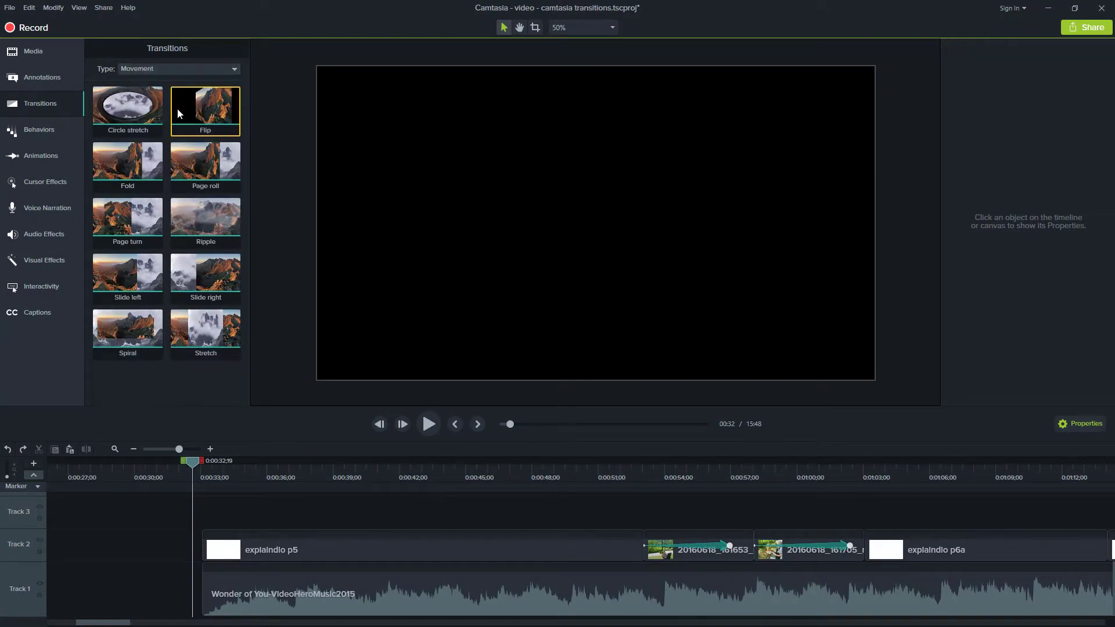
{"action": "left_click", "coordinate": [178, 68]}
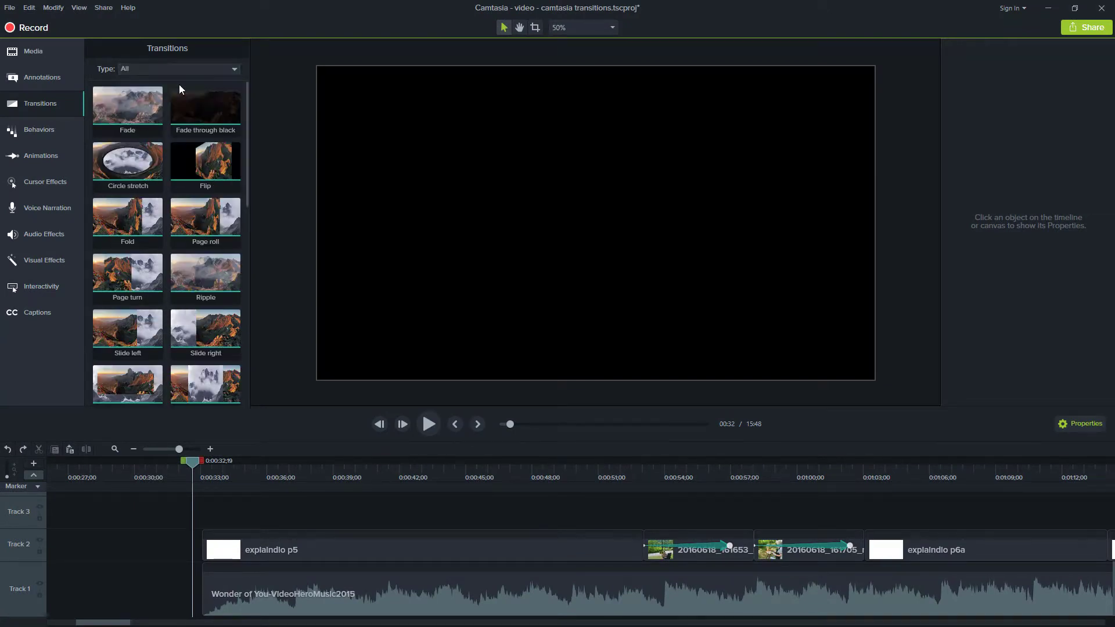
{"action": "left_click", "coordinate": [127, 161]}
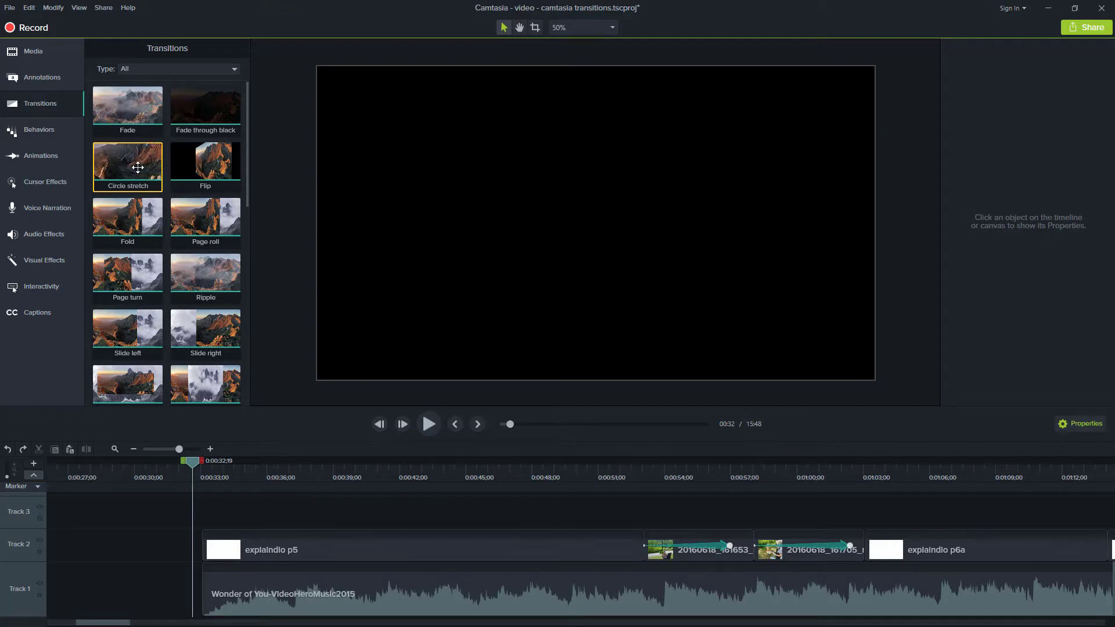
{"action": "mouse_move", "coordinate": [127, 232]}
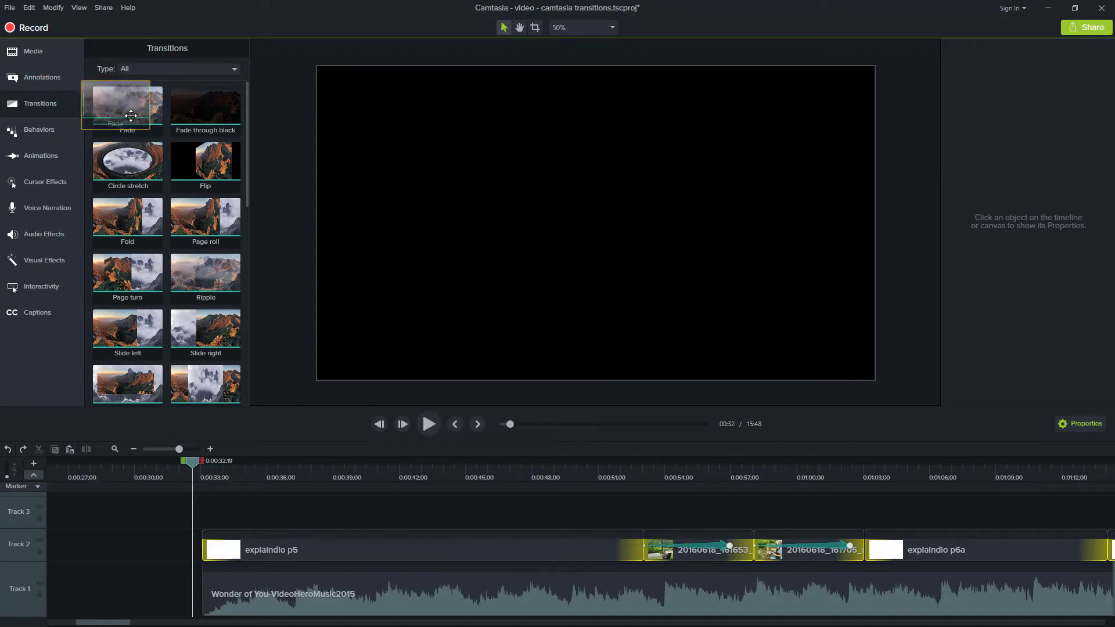
Place Fade transitions at the start and end of the explaindio p5 clip.
{"action": "left_click", "coordinate": [419, 548]}
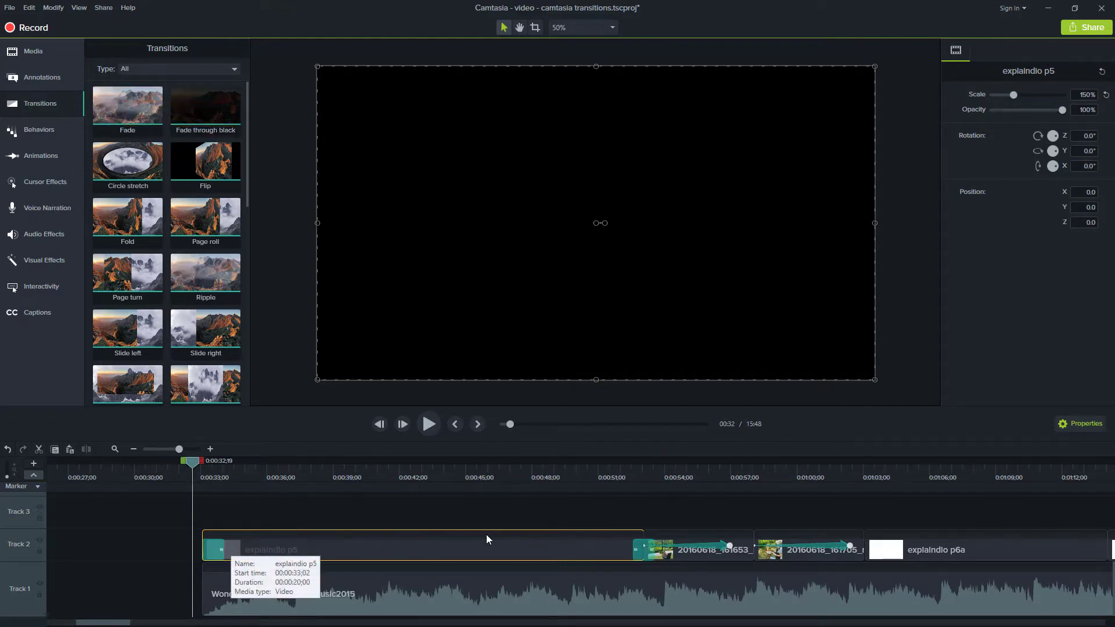
{"action": "mouse_move", "coordinate": [407, 547]}
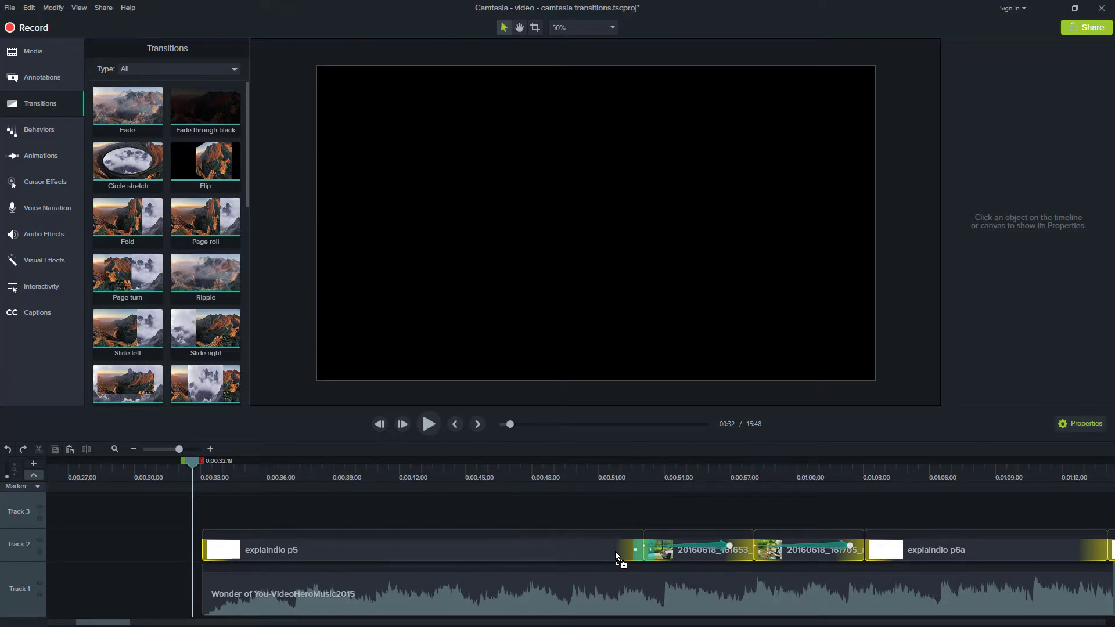
{"action": "left_click_drag", "start_coordinate": [127, 103], "coordinate": [426, 484]}
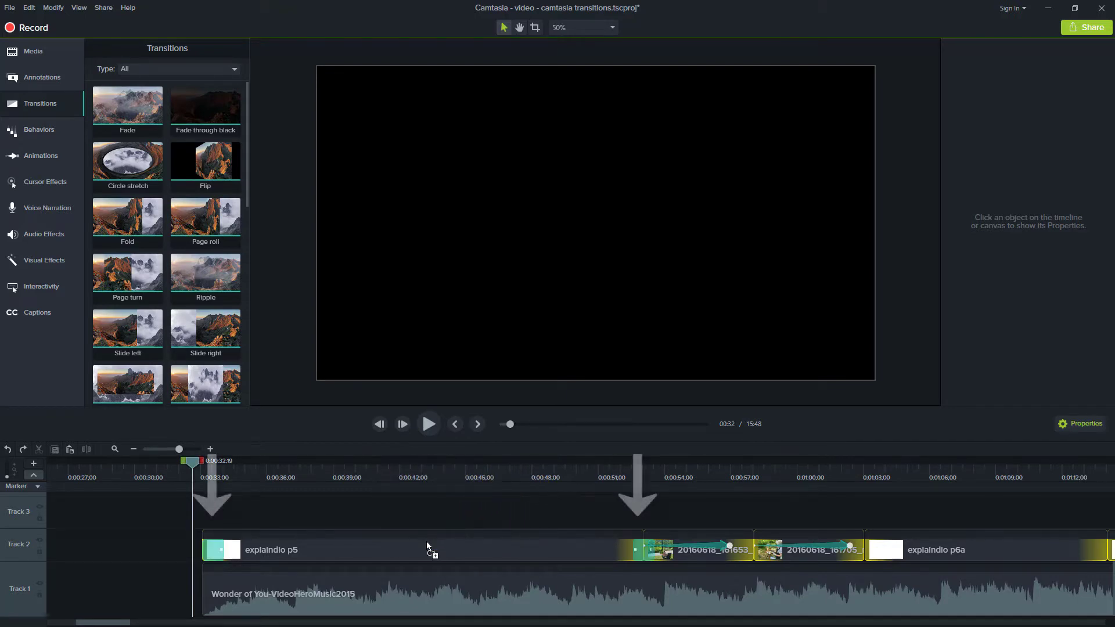
{"action": "mouse_move", "coordinate": [429, 554]}
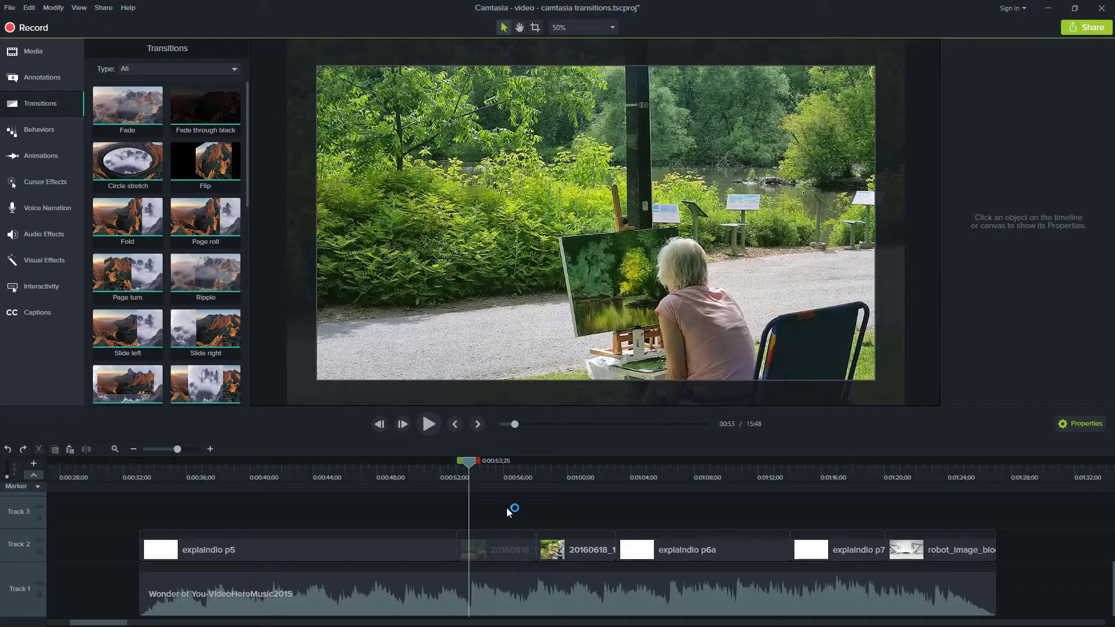
Select the two 20160618 painting clips to receive Fade transitions on their edges.
{"action": "left_click", "coordinate": [577, 549]}
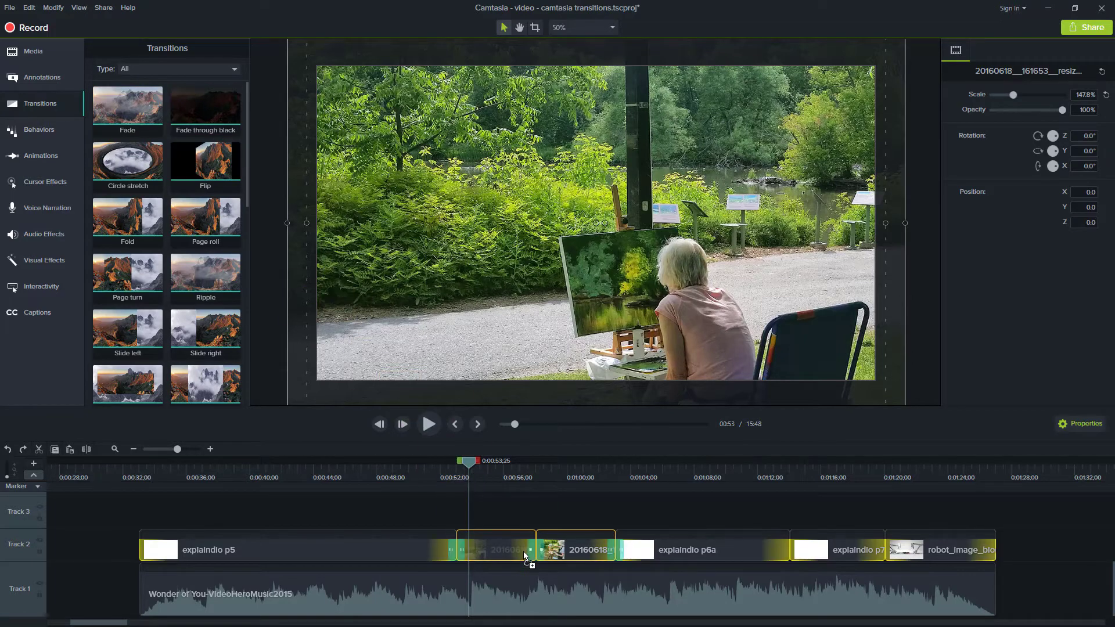
{"action": "mouse_move", "coordinate": [523, 551]}
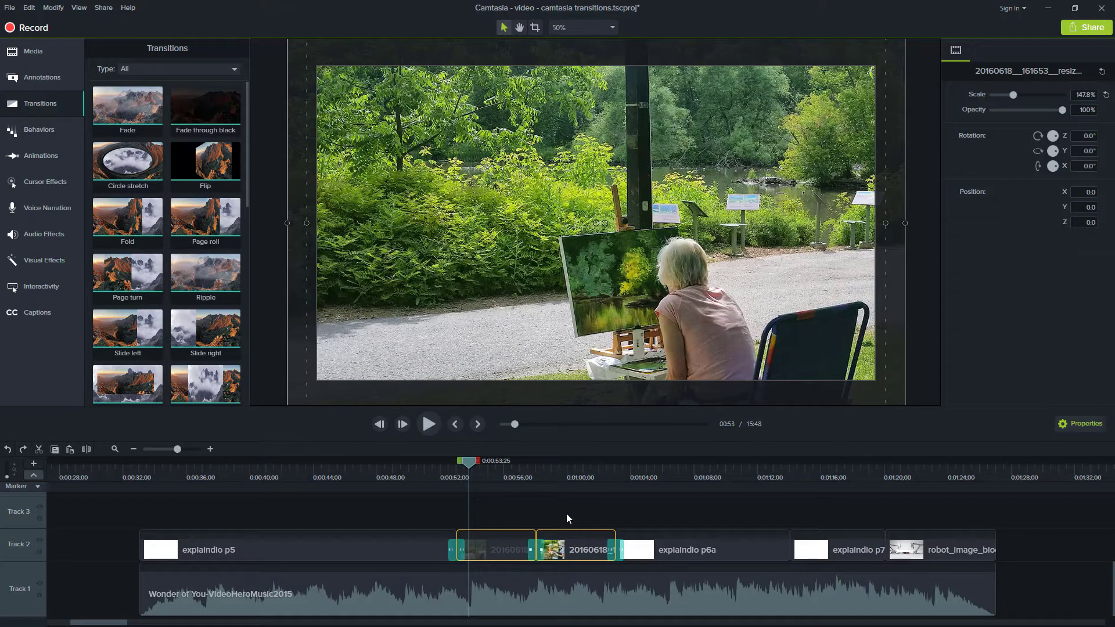
{"action": "left_click", "coordinate": [576, 548]}
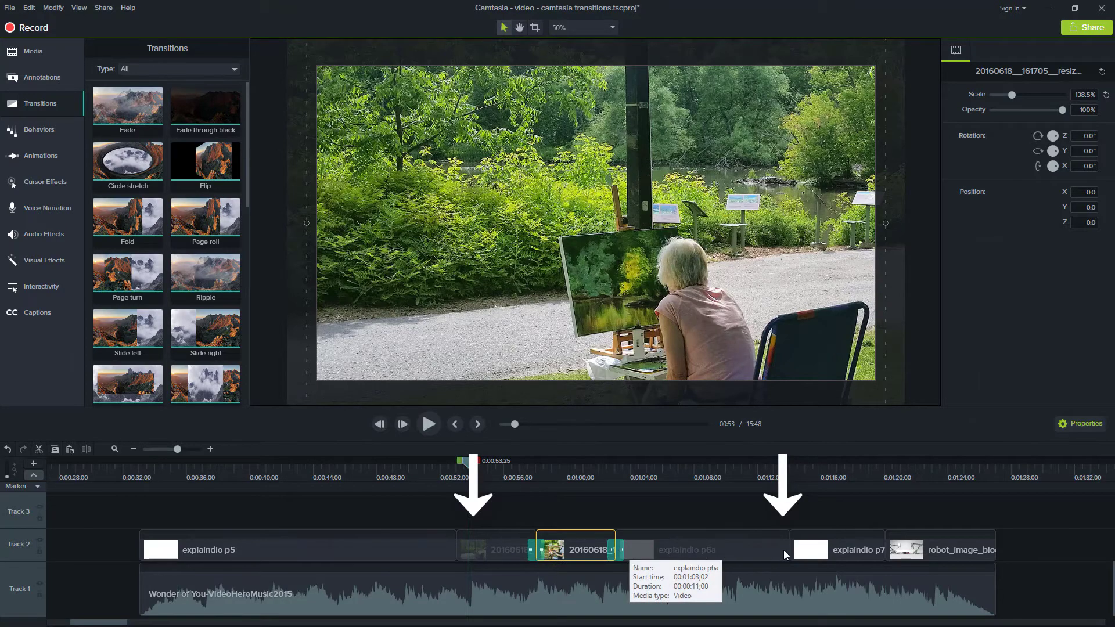
Select all clips, undo the last change, then select explaindio p5 and its following Fade.
{"action": "key", "text": "ctrl+z"}
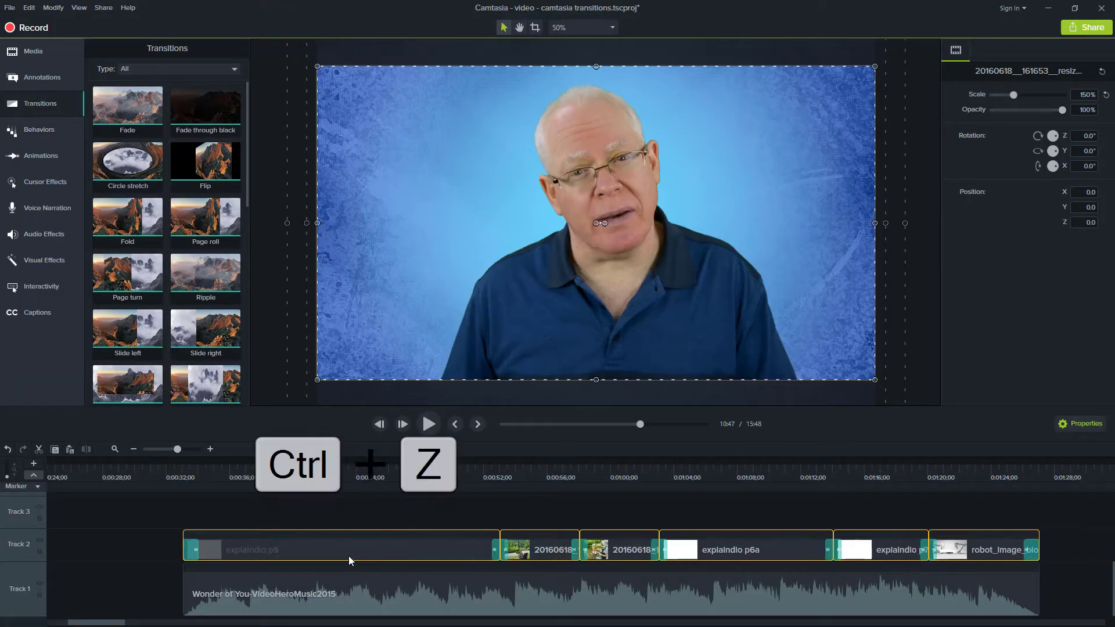
{"action": "key", "text": "ctrl+z"}
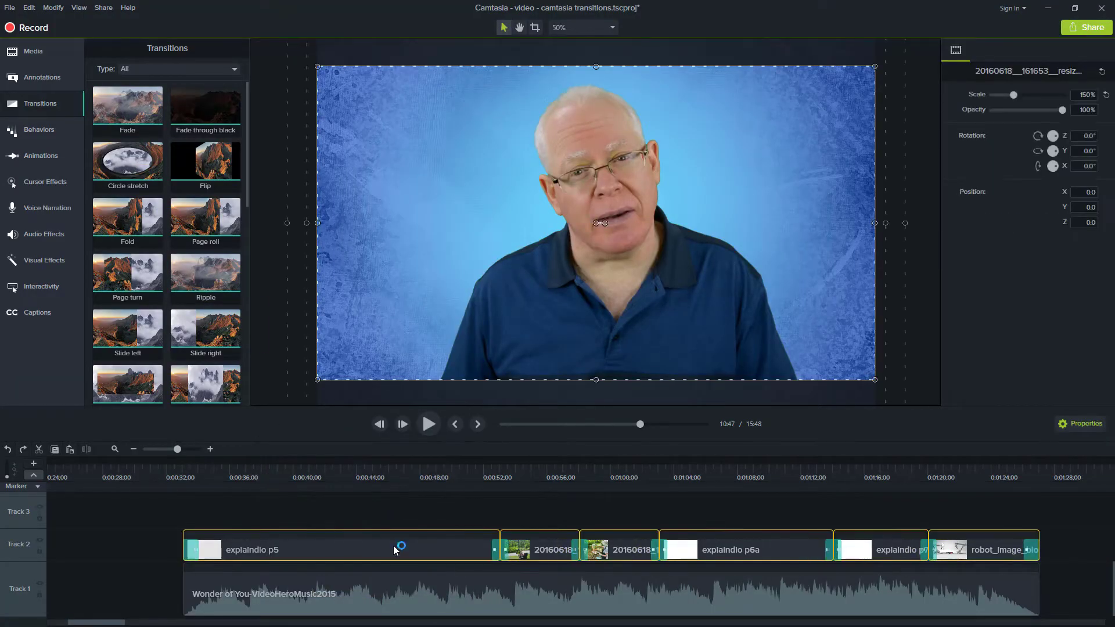
{"action": "left_click", "coordinate": [320, 549]}
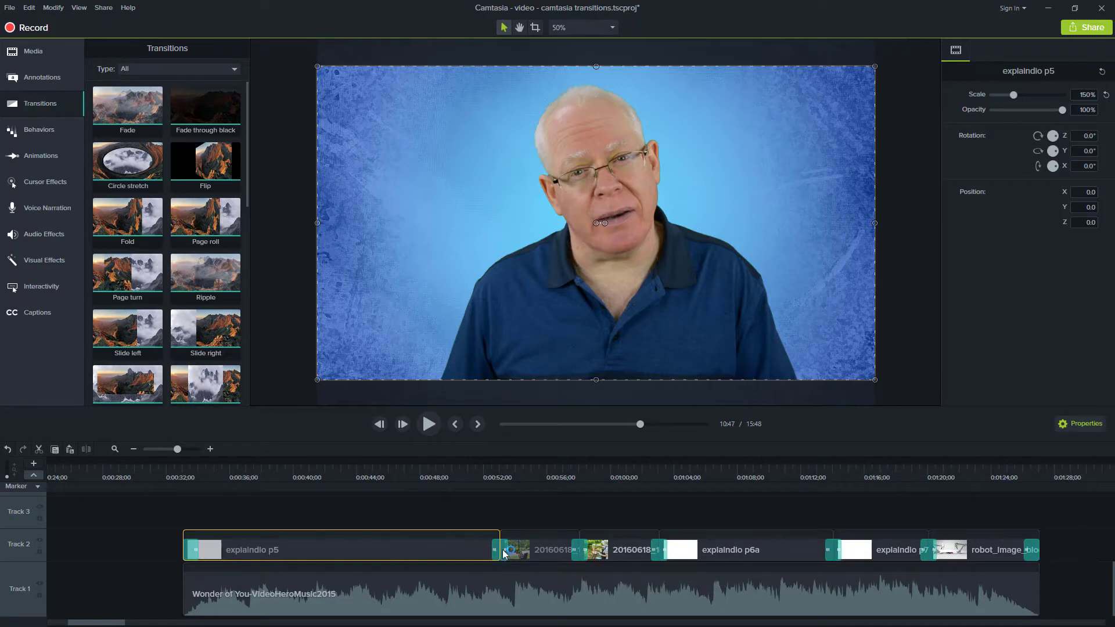
{"action": "left_click", "coordinate": [500, 549]}
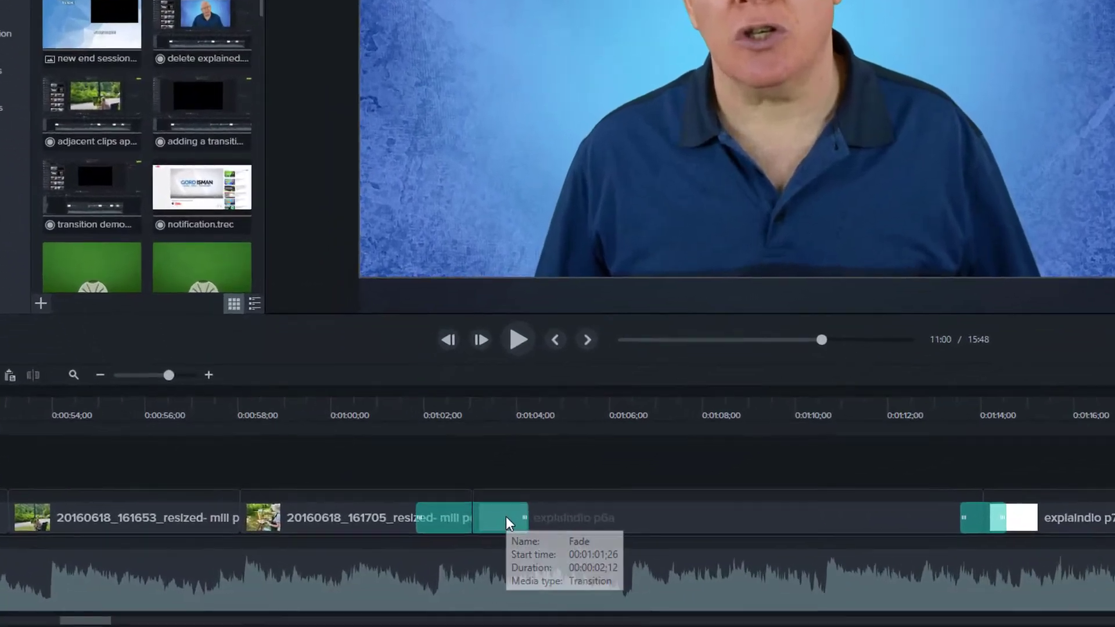
Right-click the Fade transition to show its options.
{"action": "right_click", "coordinate": [502, 517]}
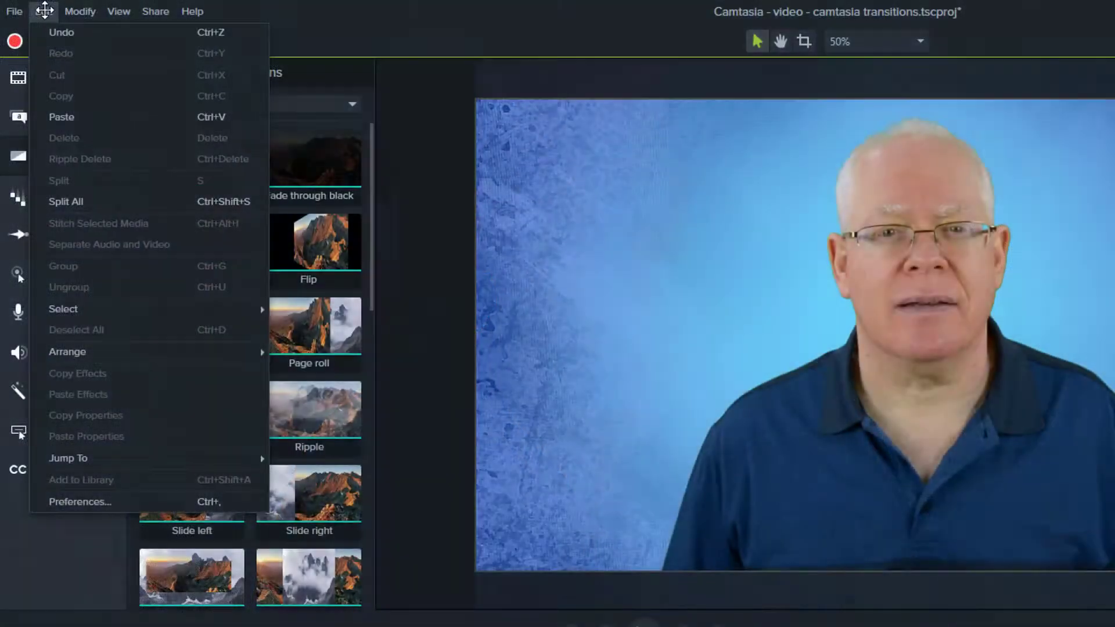
{"action": "mouse_move", "coordinate": [80, 502]}
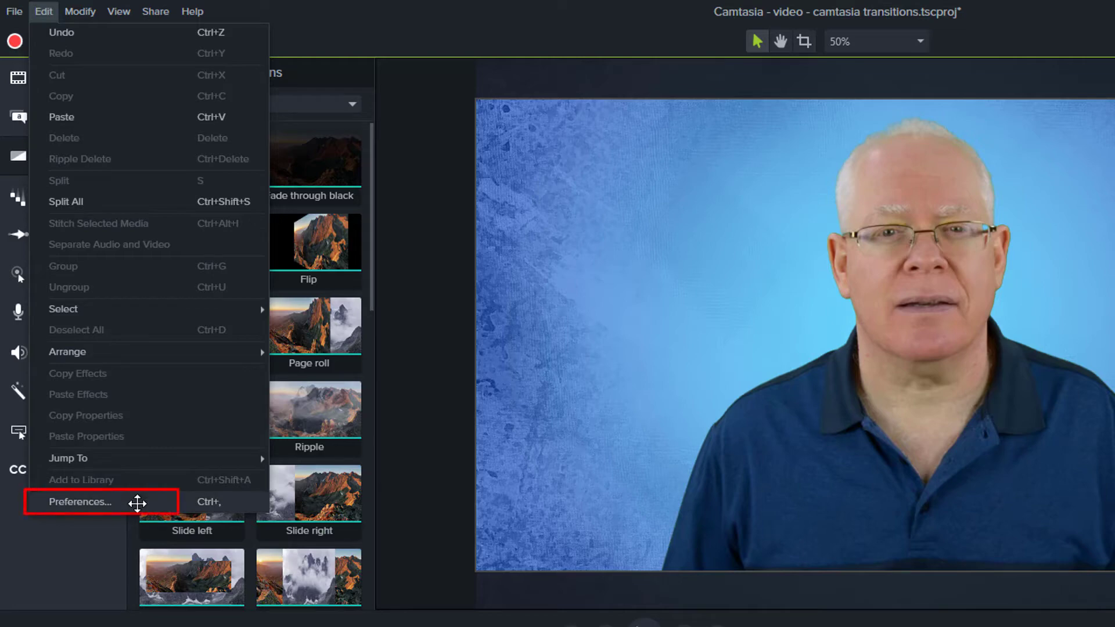
Open Preferences on the Timing tab, showing the 1-second default transition duration.
{"action": "left_click", "coordinate": [79, 501]}
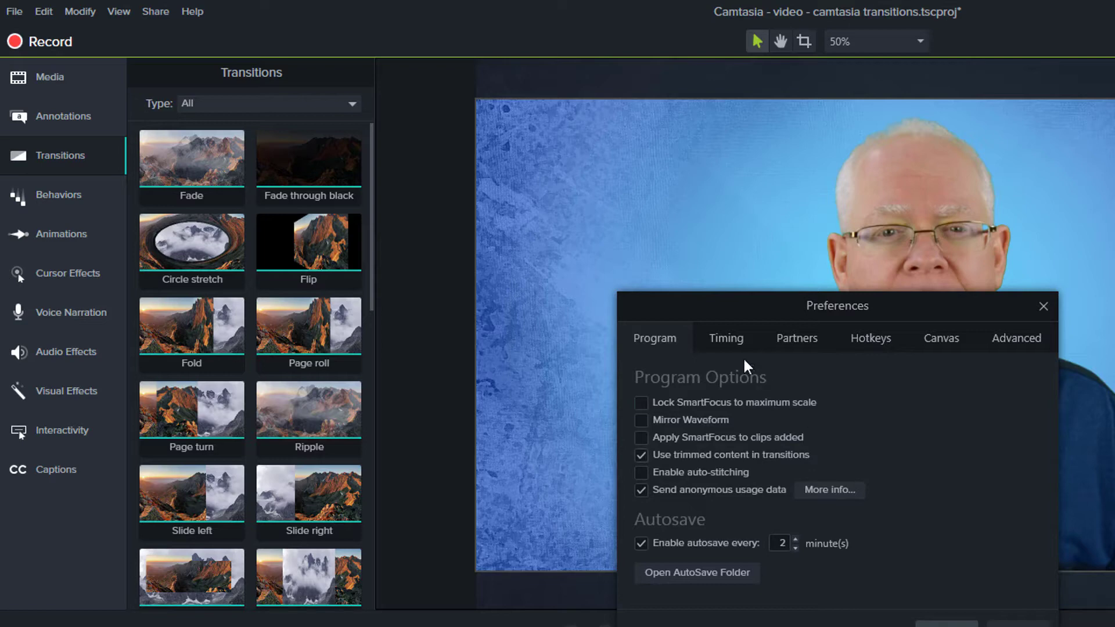
{"action": "left_click", "coordinate": [726, 338]}
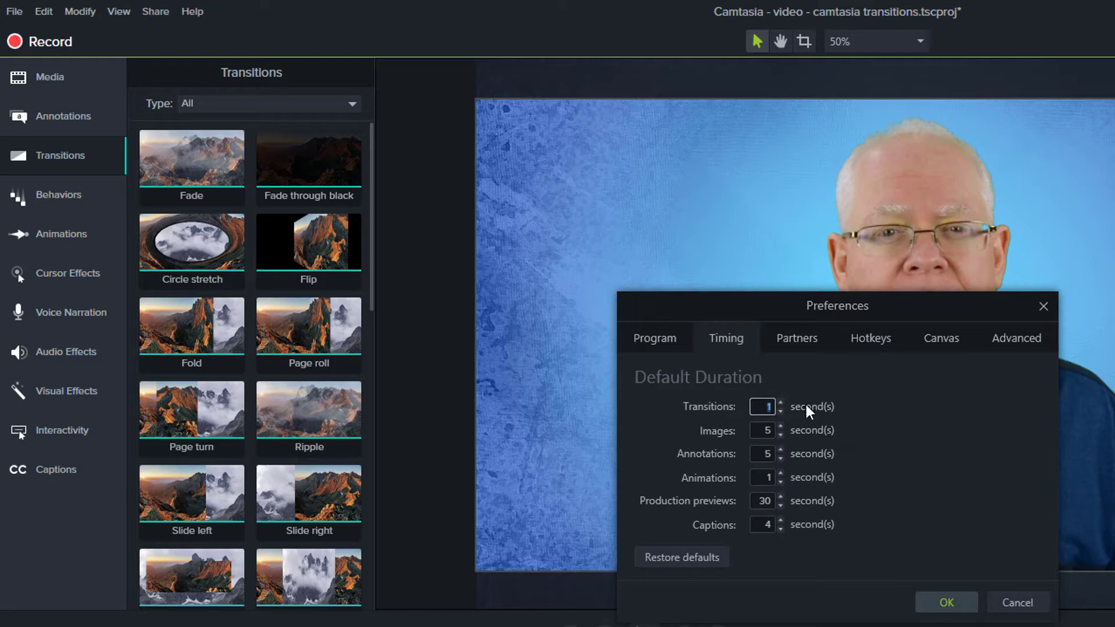
Close Preferences and lengthen the Fade before explaindio p6a to nearly 3 seconds.
{"action": "left_click", "coordinate": [780, 403]}
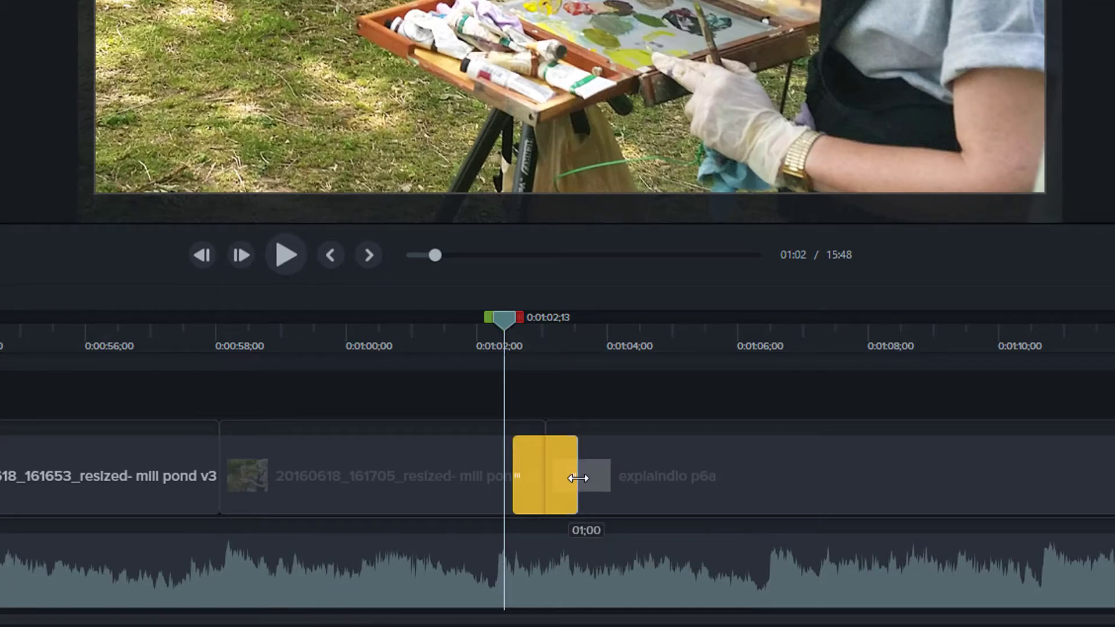
{"action": "left_click_drag", "start_coordinate": [579, 479], "coordinate": [589, 475]}
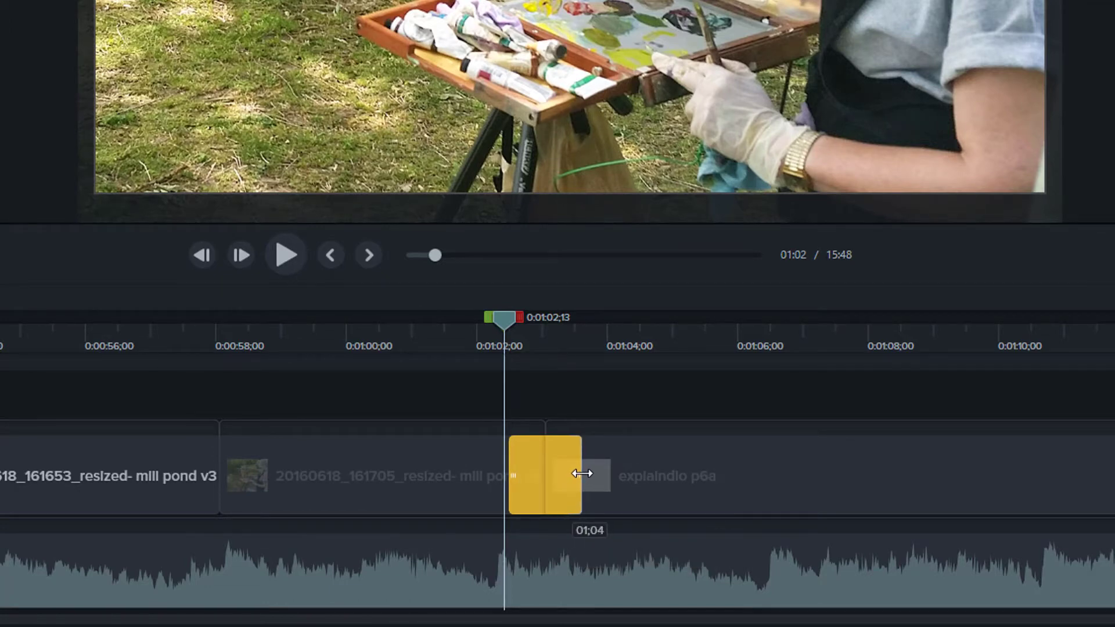
{"action": "left_click_drag", "start_coordinate": [576, 475], "coordinate": [590, 475]}
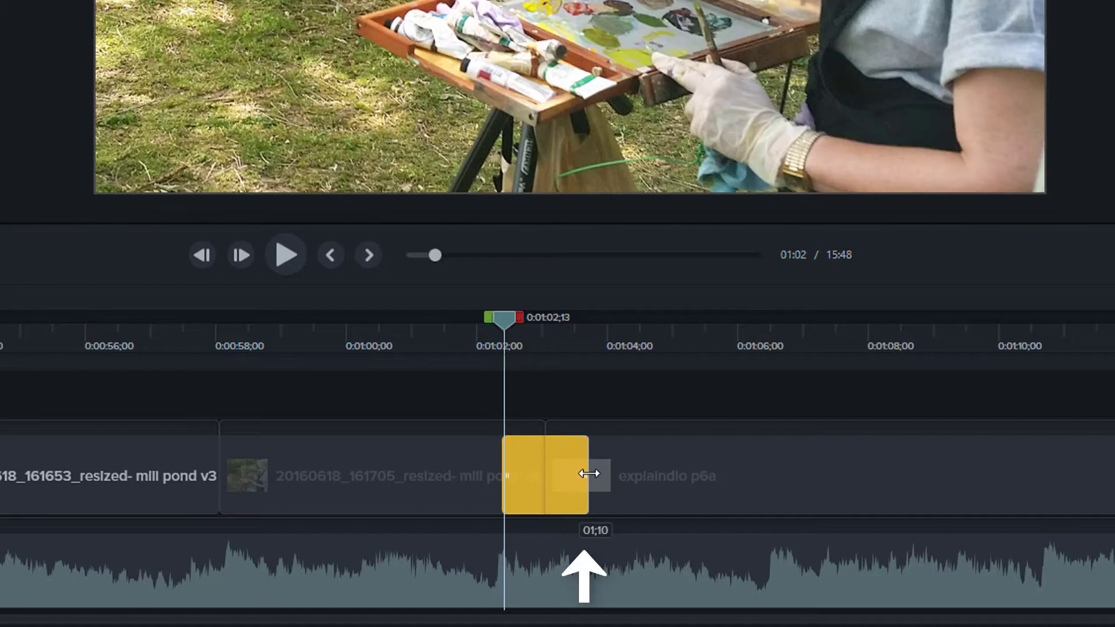
{"action": "left_click_drag", "start_coordinate": [588, 474], "coordinate": [600, 476]}
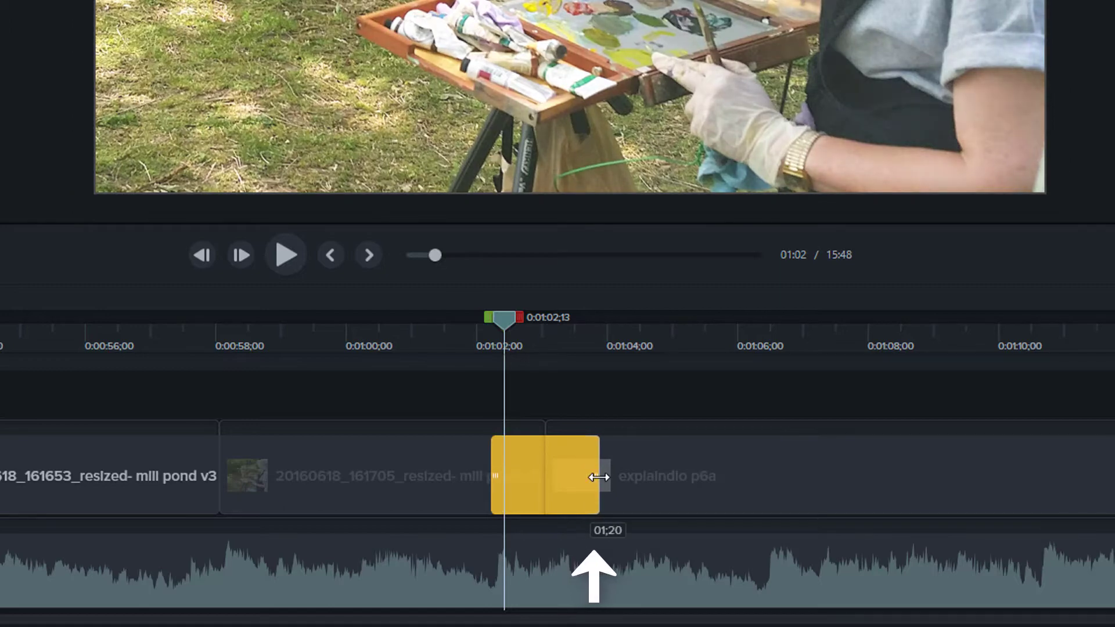
{"action": "left_click_drag", "start_coordinate": [594, 476], "coordinate": [608, 482]}
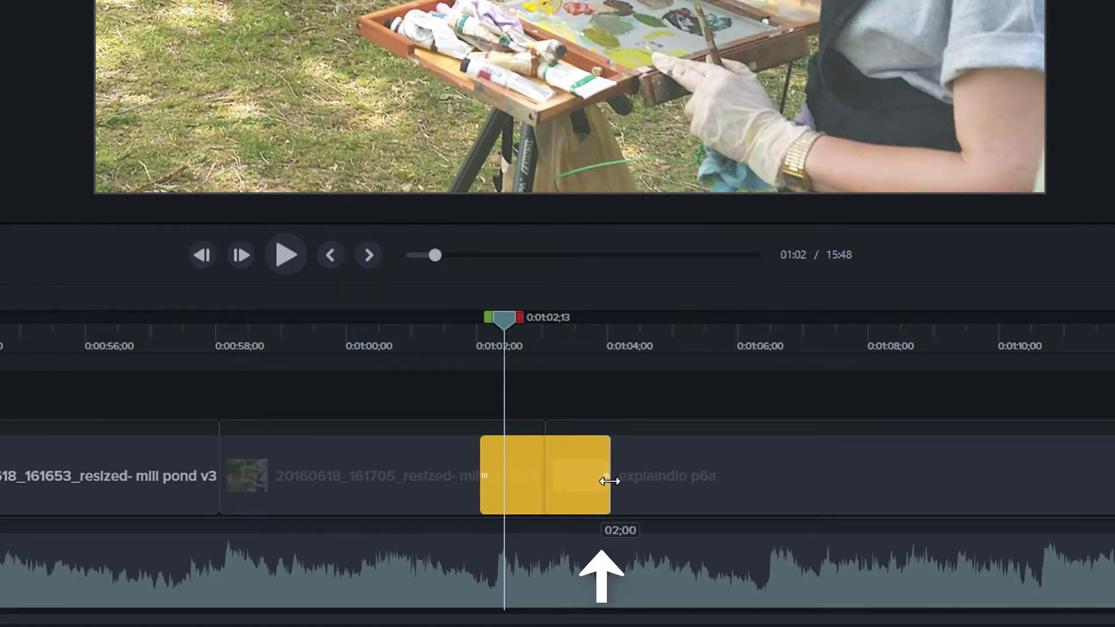
{"action": "left_click_drag", "start_coordinate": [608, 482], "coordinate": [601, 482]}
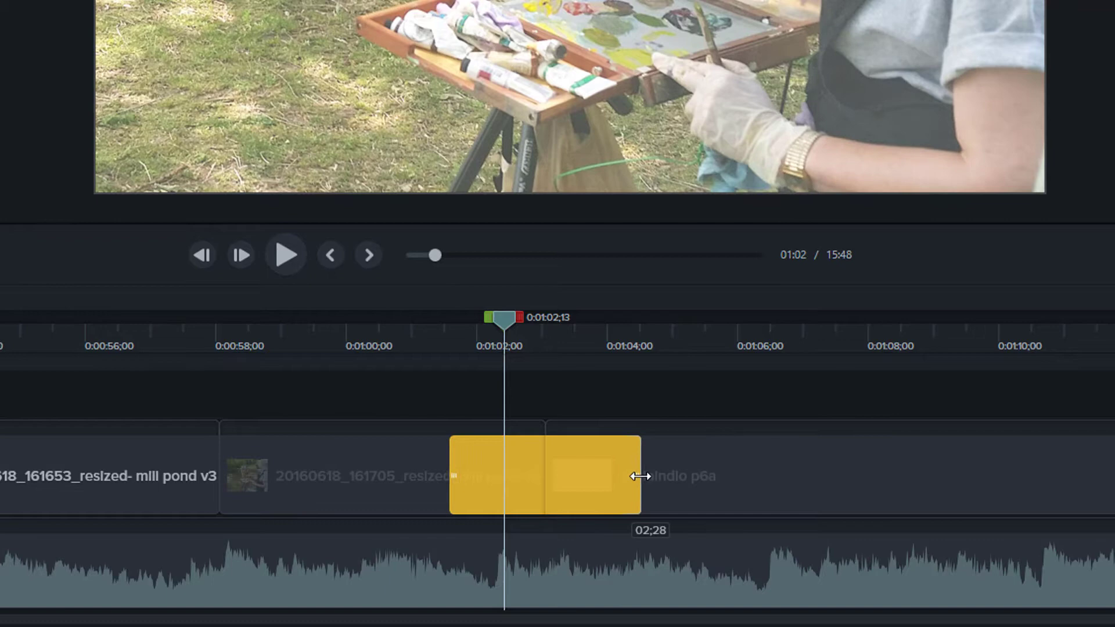
Shorten that Fade back down until it settles at 20 frames.
{"action": "left_click_drag", "start_coordinate": [640, 476], "coordinate": [588, 480]}
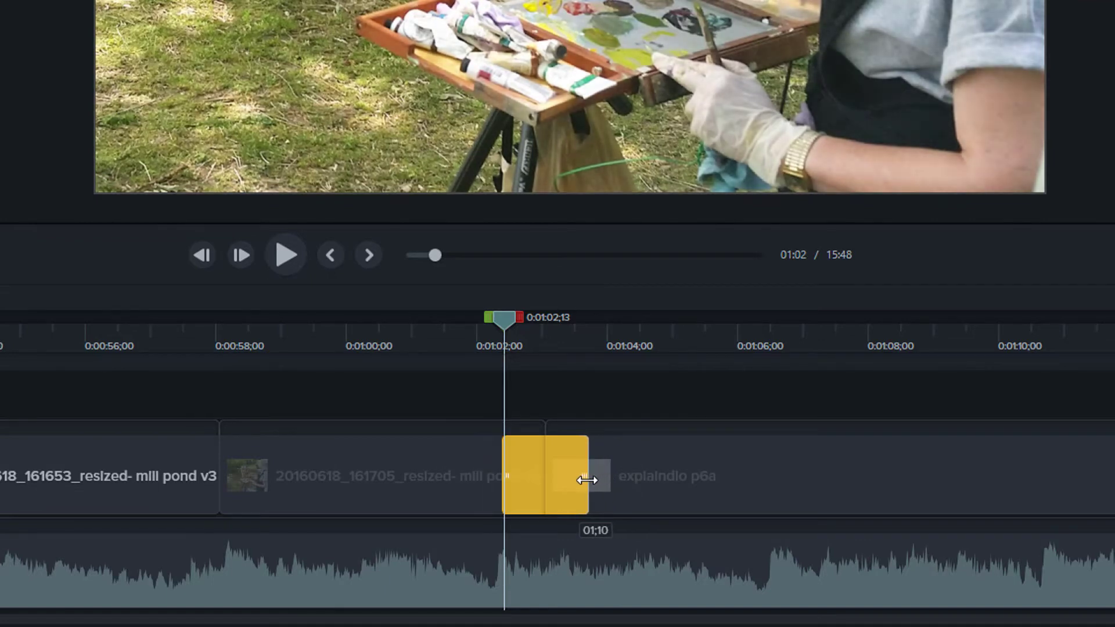
{"action": "left_click_drag", "start_coordinate": [589, 480], "coordinate": [569, 484]}
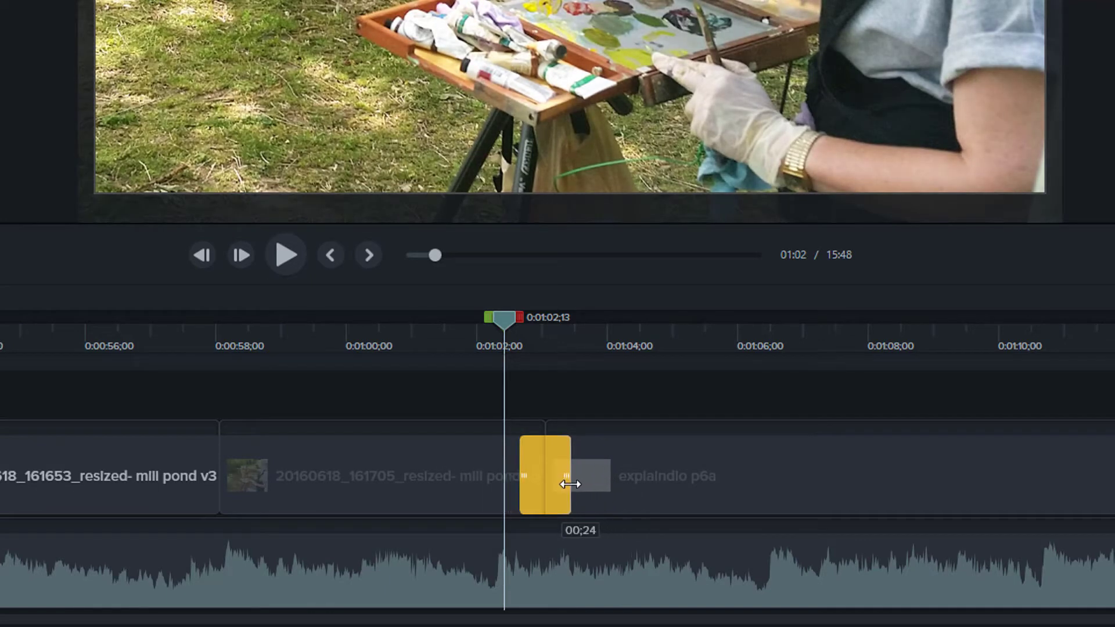
{"action": "left_click_drag", "start_coordinate": [570, 485], "coordinate": [561, 488]}
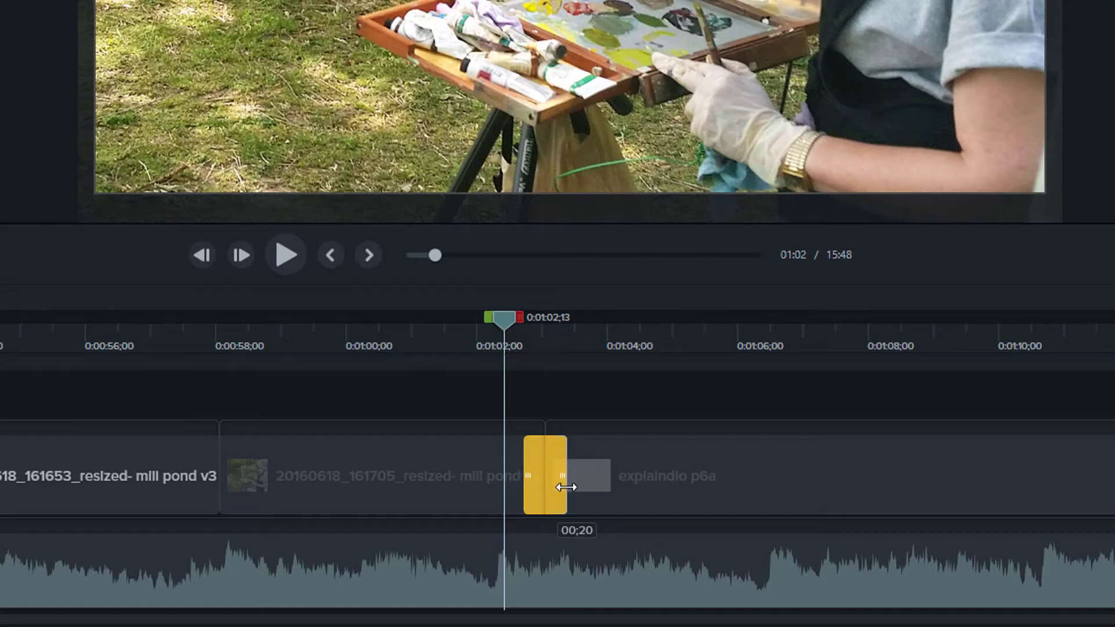
{"action": "left_click_drag", "start_coordinate": [561, 488], "coordinate": [577, 488]}
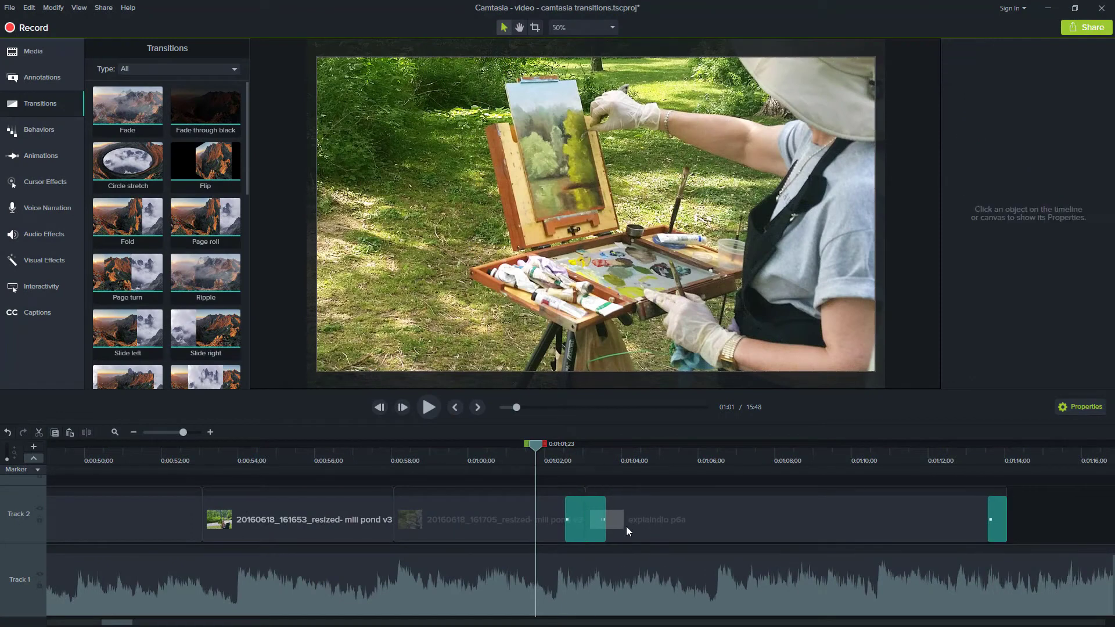
{"action": "left_click", "coordinate": [586, 519]}
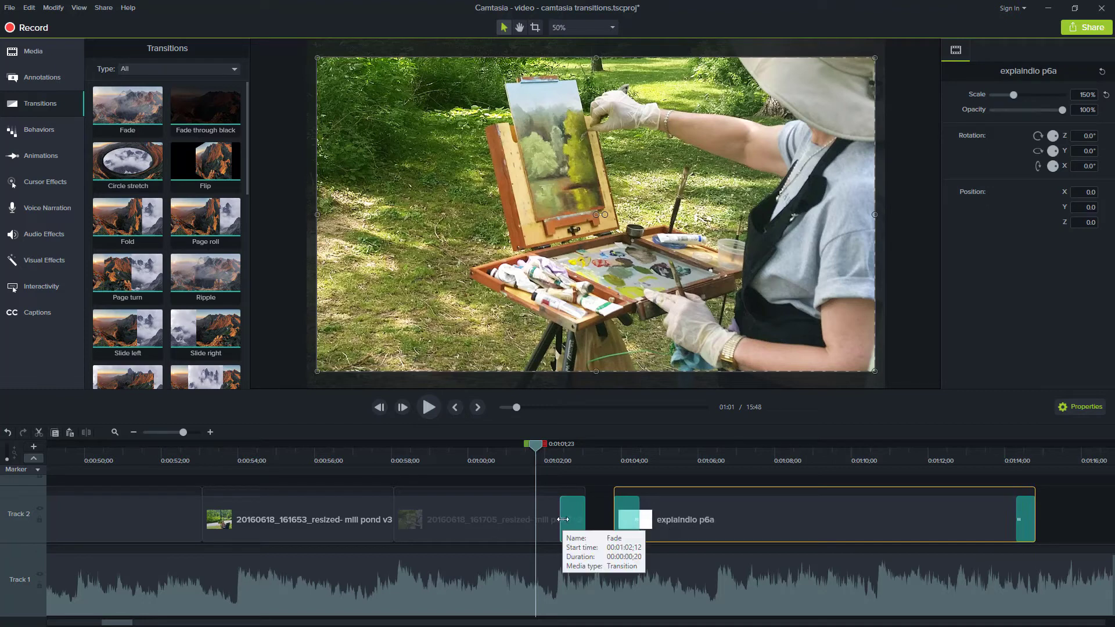
{"action": "left_click", "coordinate": [569, 517]}
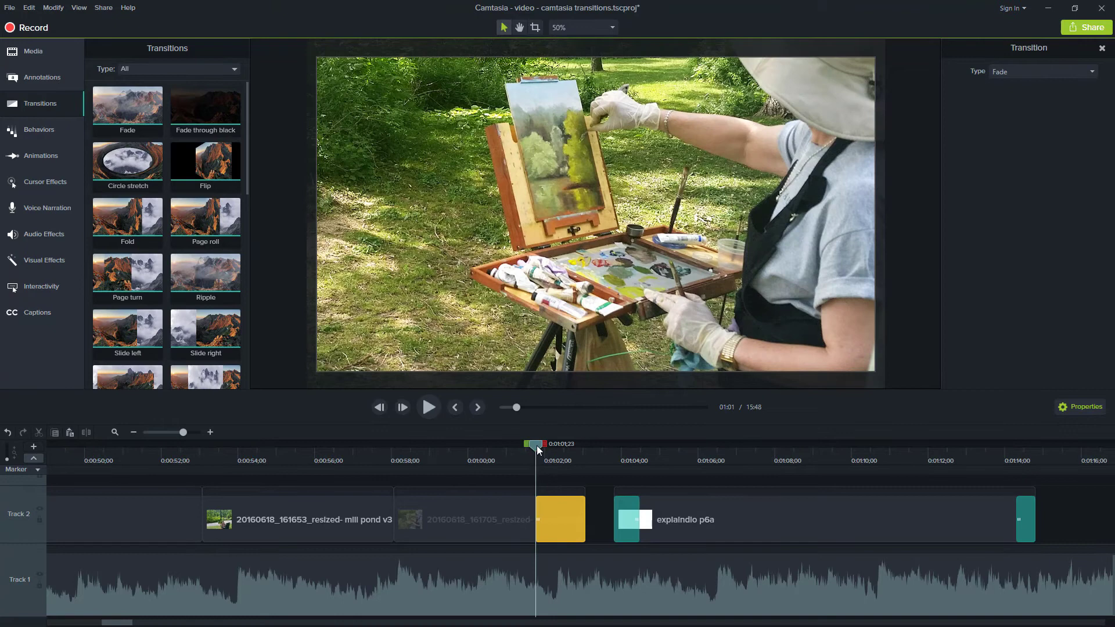
{"action": "mouse_move", "coordinate": [636, 517]}
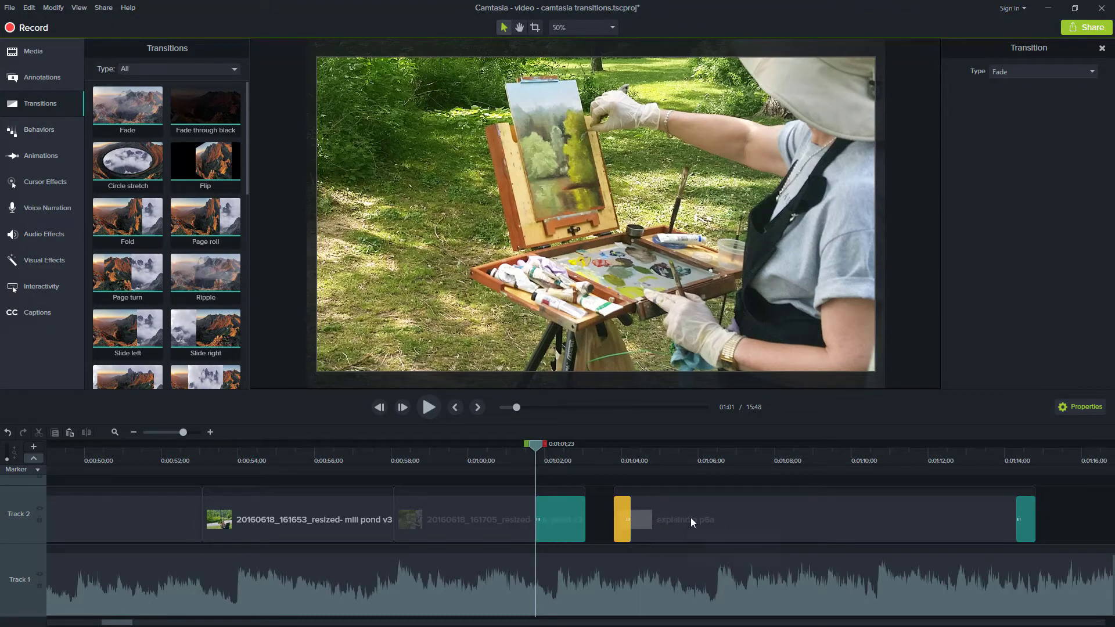
{"action": "left_click", "coordinate": [675, 519]}
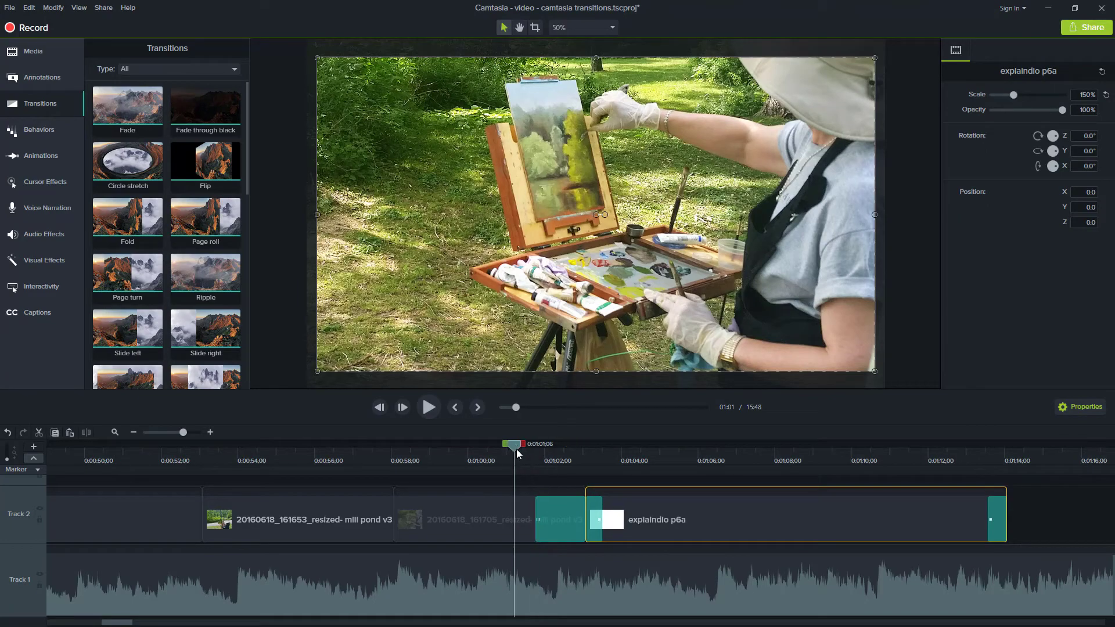
{"action": "left_click", "coordinate": [583, 444]}
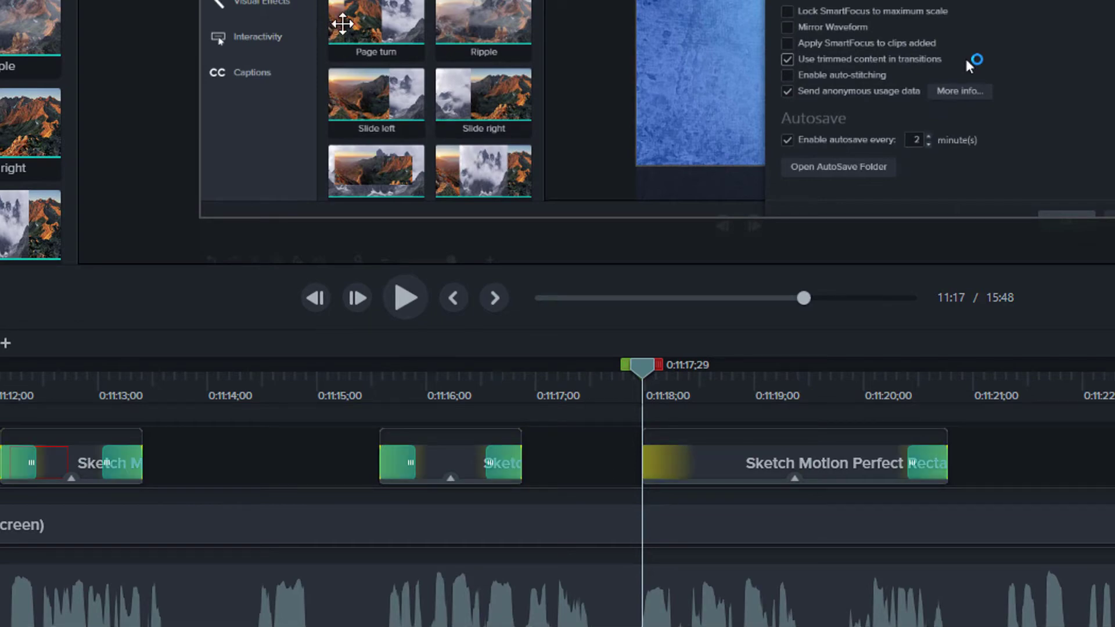
{"action": "mouse_move", "coordinate": [747, 463]}
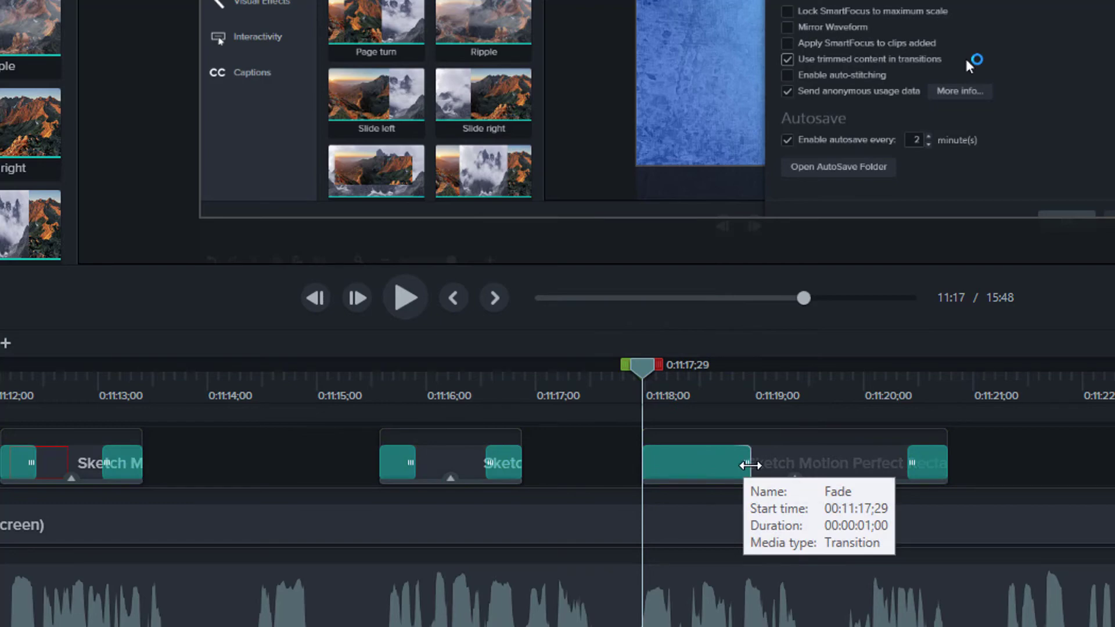
Play, then pause, the one-second Fade opening the Sketch Motion Perfect clip at 11:17.
{"action": "left_click", "coordinate": [405, 297]}
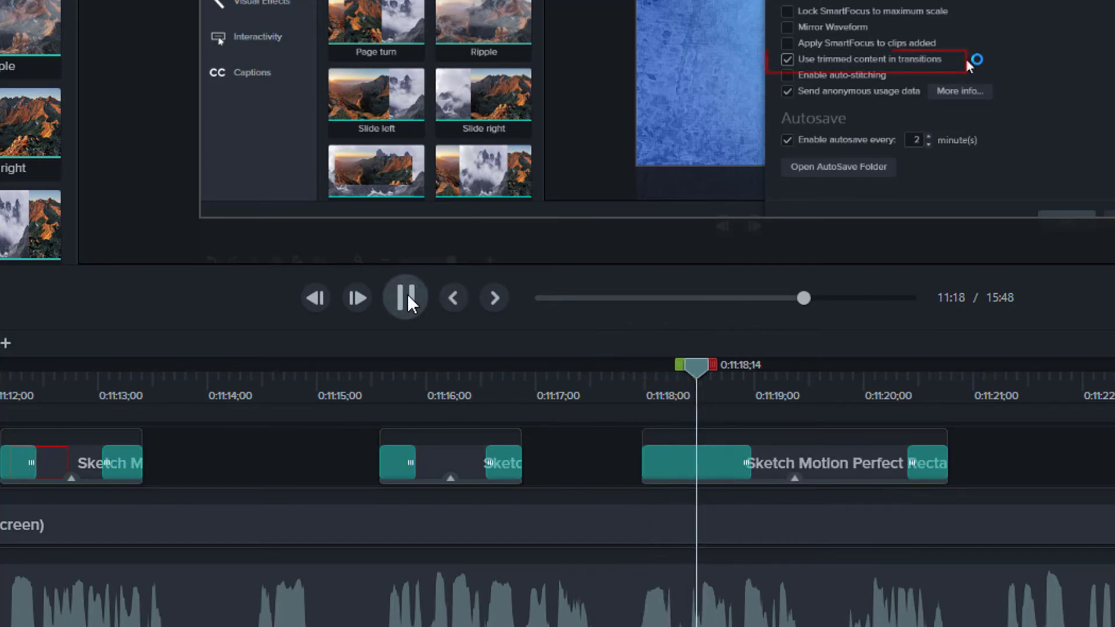
{"action": "left_click", "coordinate": [405, 297]}
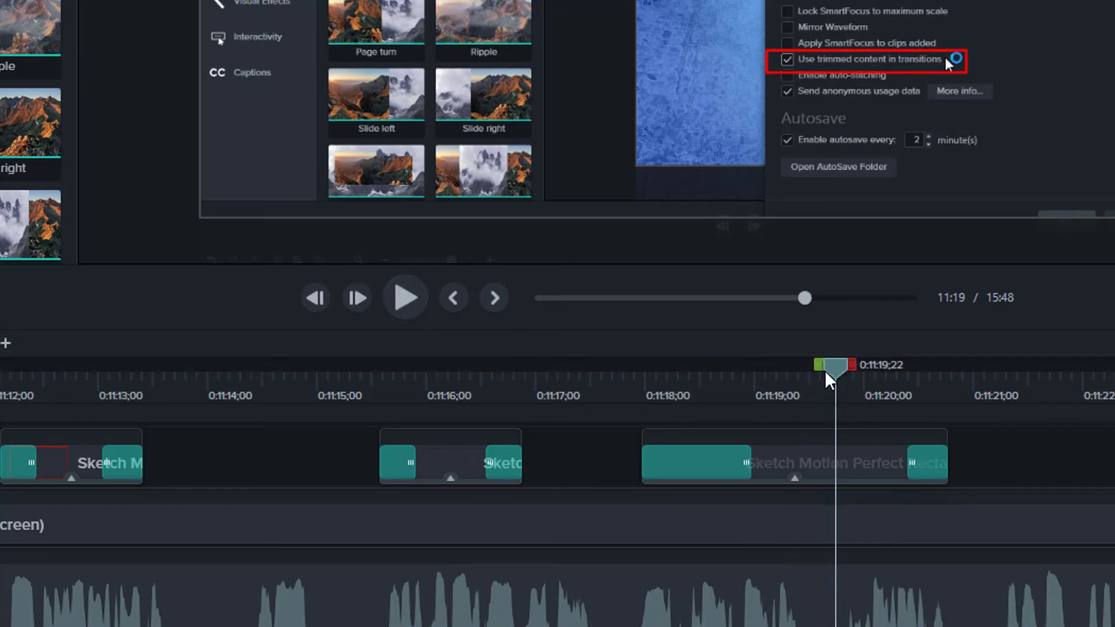